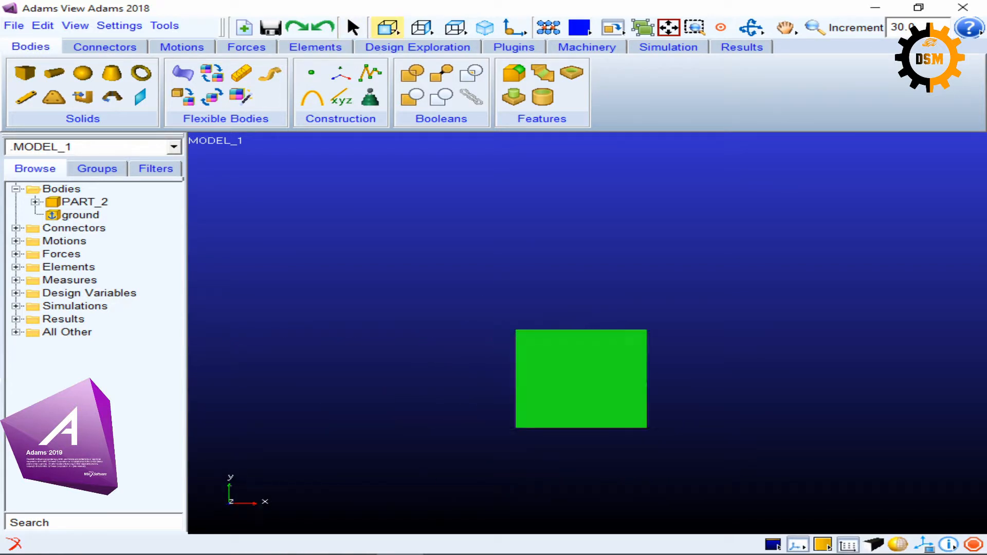
Switch the viewport to a right side view so the cube's z axis runs horizontally.
{"action": "left_click", "coordinate": [387, 27]}
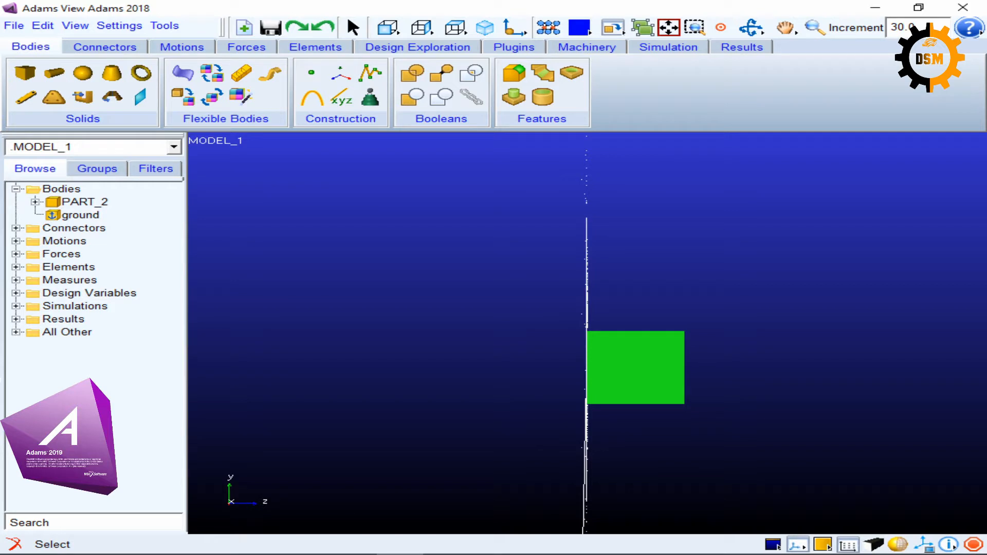
{"action": "left_click", "coordinate": [388, 26]}
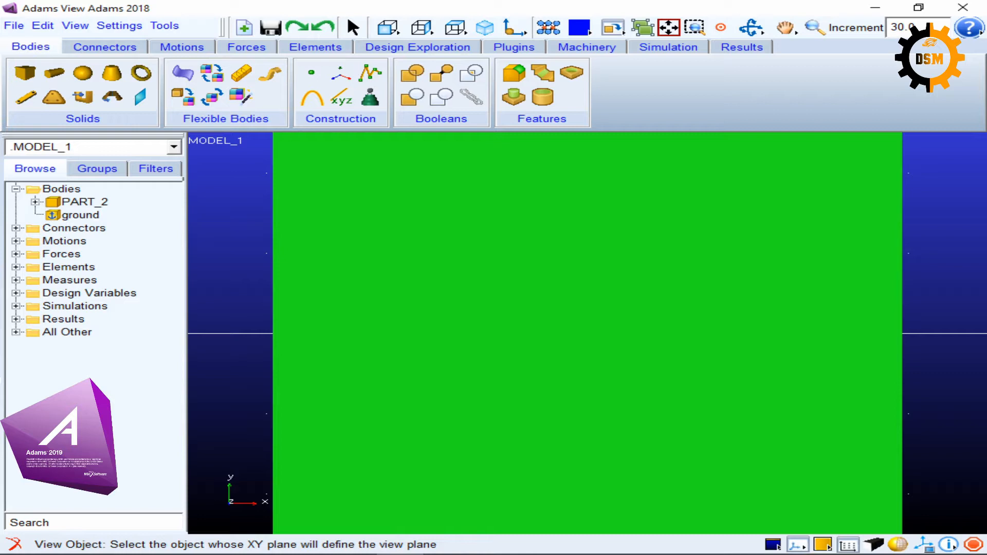
{"action": "mouse_move", "coordinate": [318, 405]}
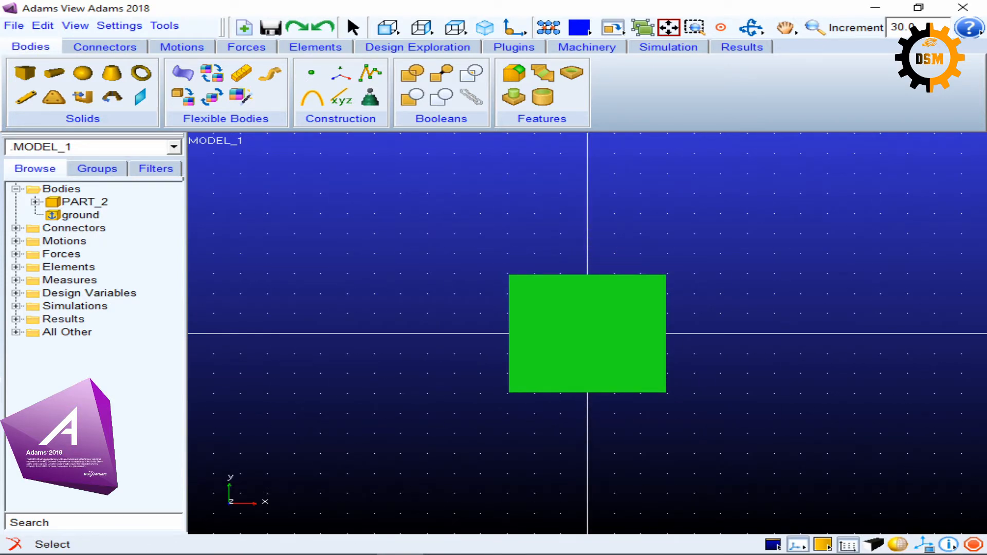
Spin the view about the screen axis so the cube and axes appear tilted.
{"action": "left_click_drag", "start_coordinate": [585, 333], "coordinate": [573, 337]}
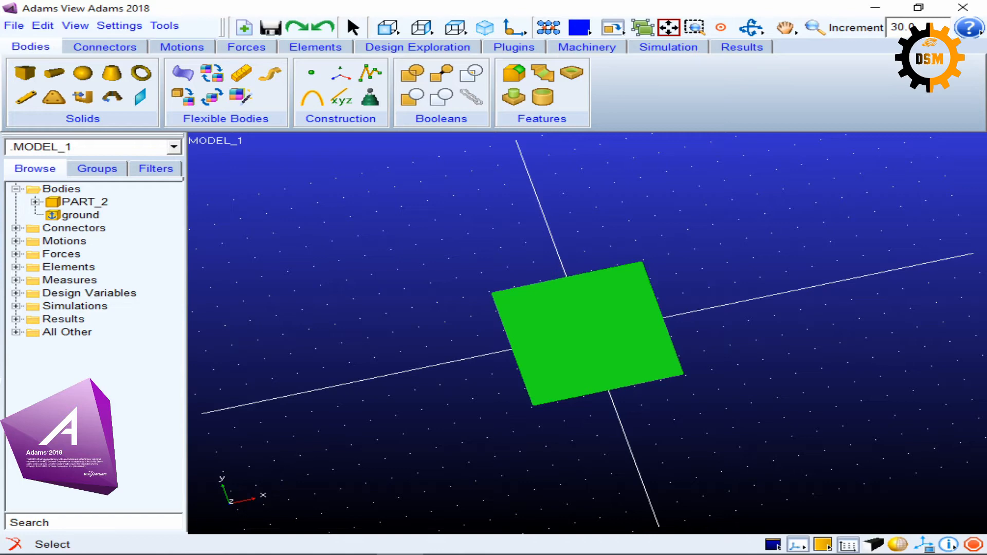
Orbit the view in increments to reveal the cube's side face, then return to the front view.
{"action": "left_click", "coordinate": [751, 28]}
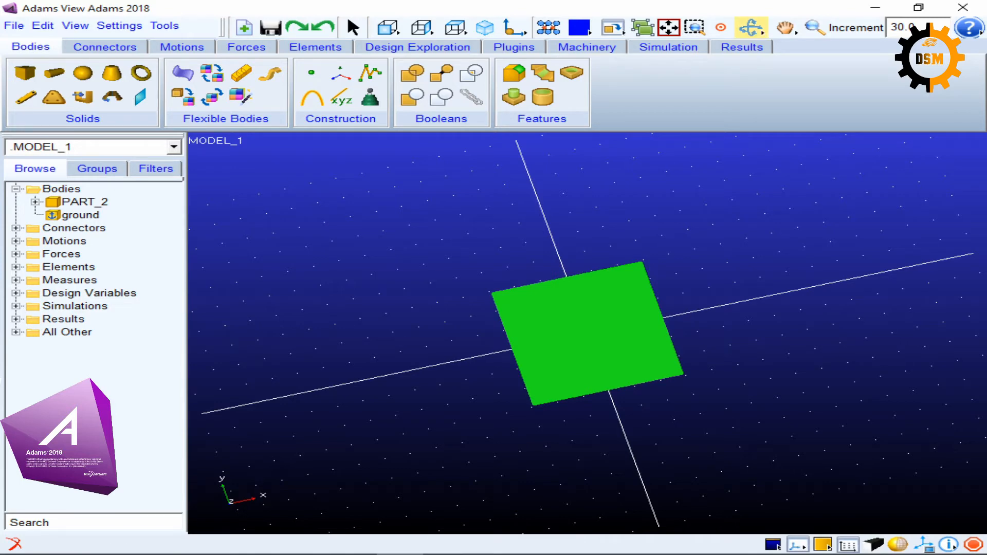
{"action": "left_click", "coordinate": [751, 28]}
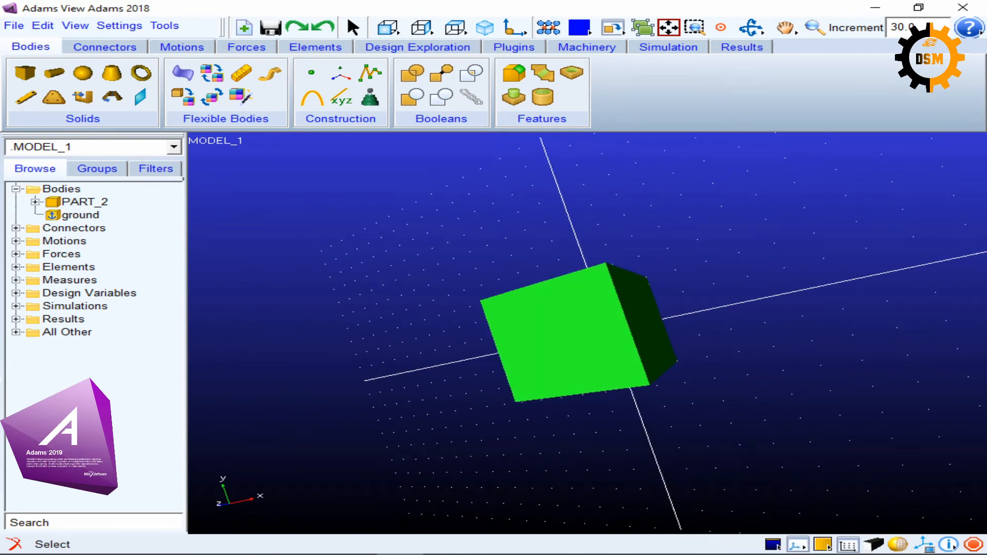
{"action": "left_click", "coordinate": [751, 28]}
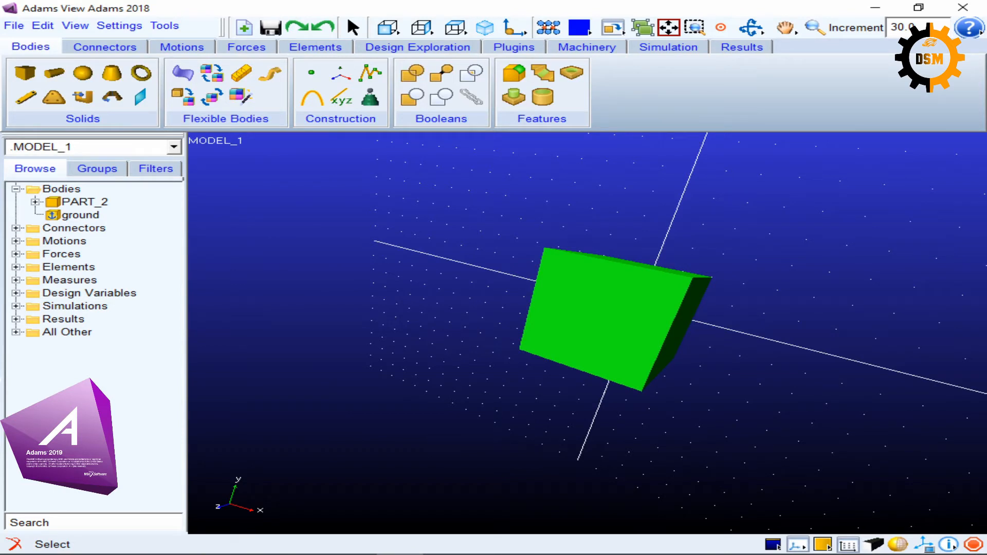
{"action": "left_click", "coordinate": [387, 28]}
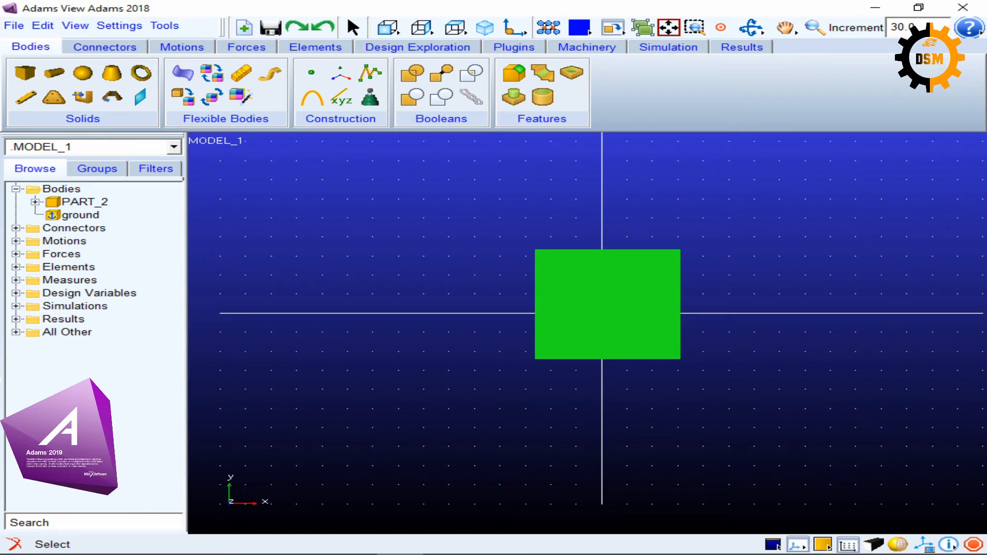
{"action": "left_click", "coordinate": [750, 27]}
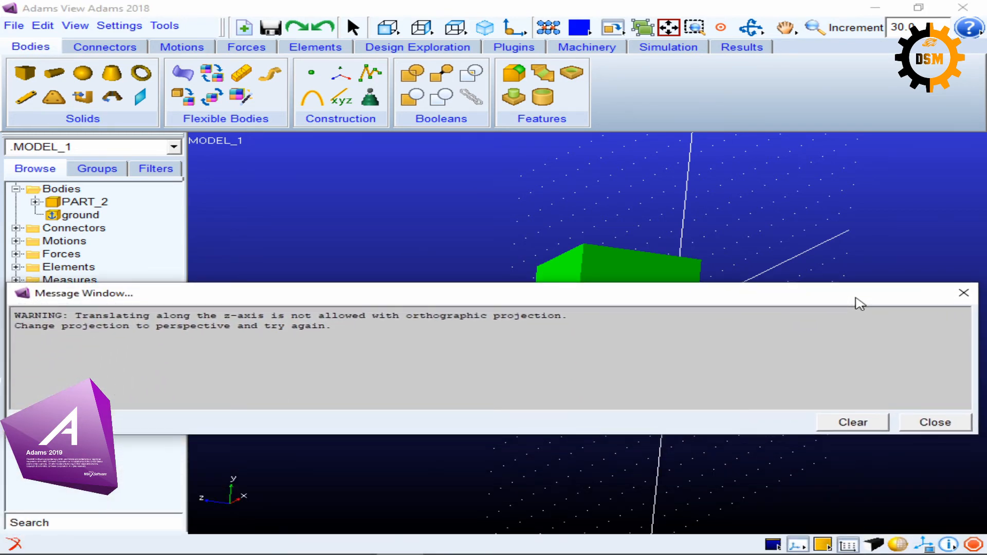
{"action": "left_click", "coordinate": [851, 422]}
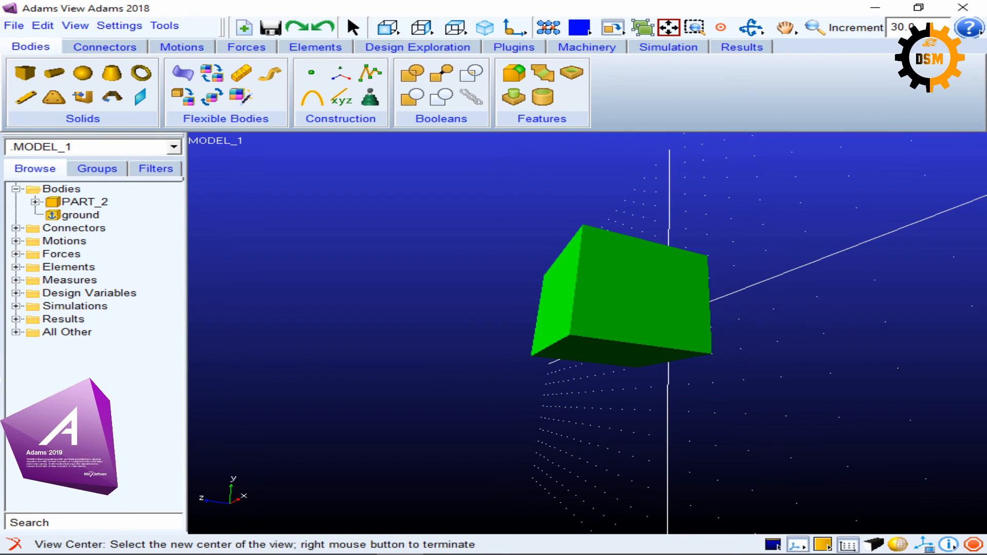
{"action": "mouse_move", "coordinate": [711, 296]}
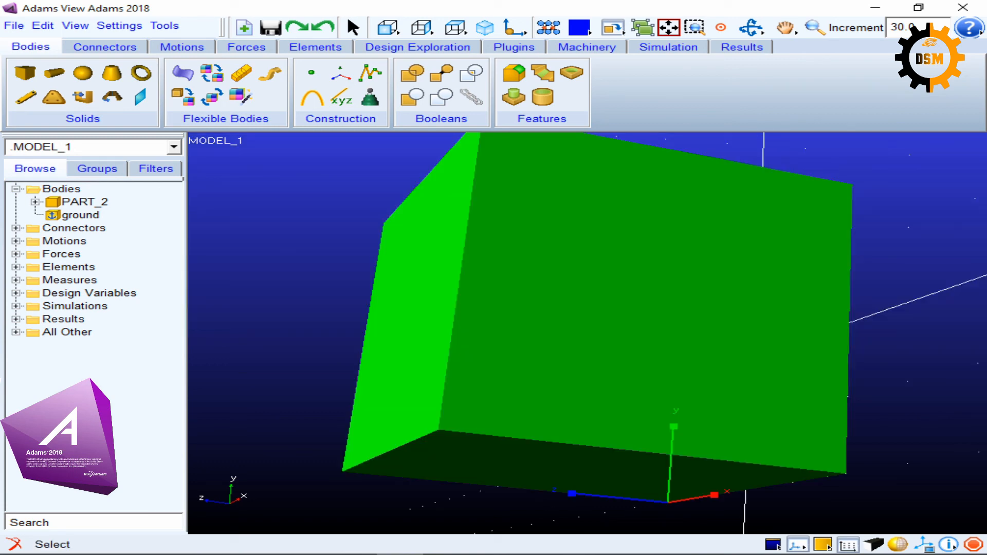
Bring up the right-click view shortcut menu over the viewport background.
{"action": "right_click", "coordinate": [441, 252]}
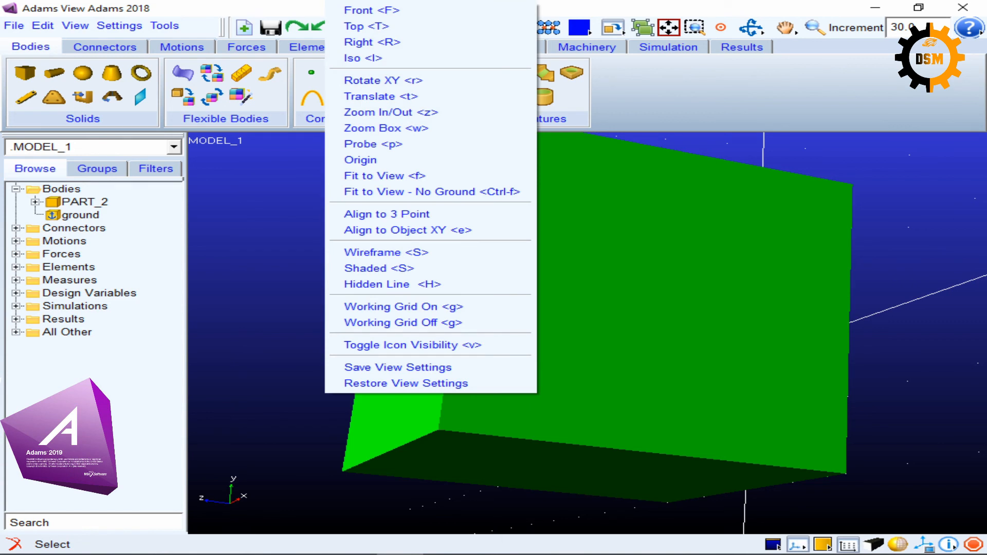
{"action": "mouse_move", "coordinate": [390, 112]}
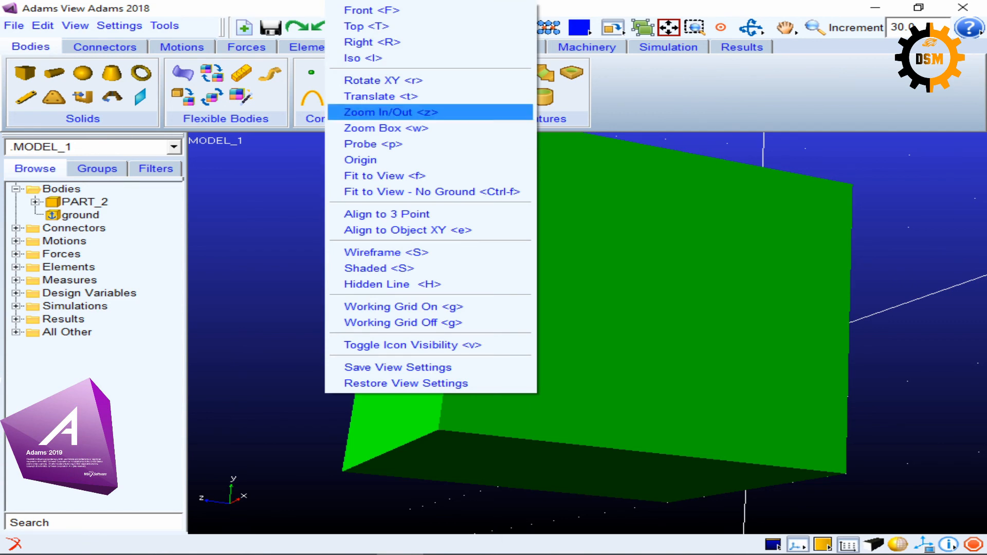
{"action": "mouse_move", "coordinate": [402, 321]}
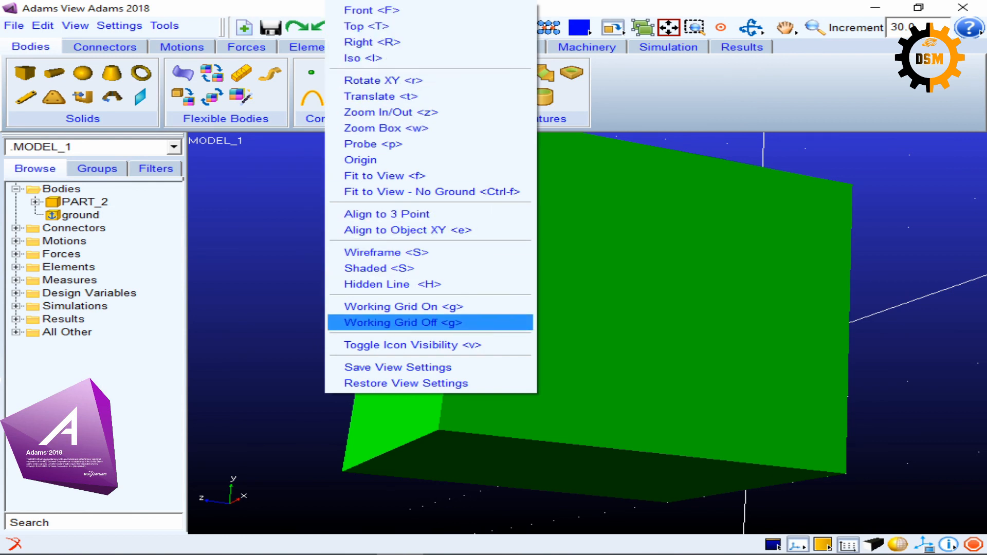
{"action": "mouse_move", "coordinate": [366, 26]}
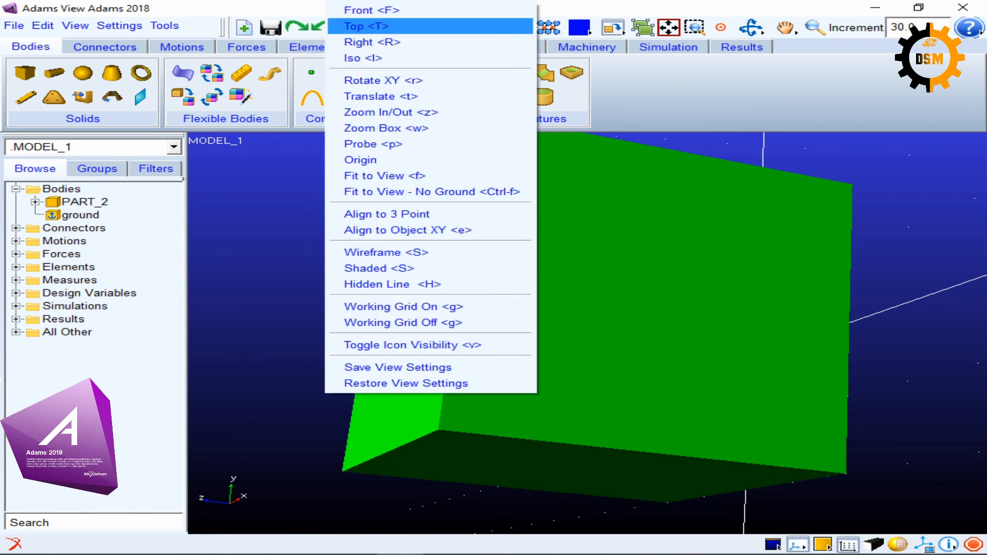
{"action": "mouse_move", "coordinate": [407, 229]}
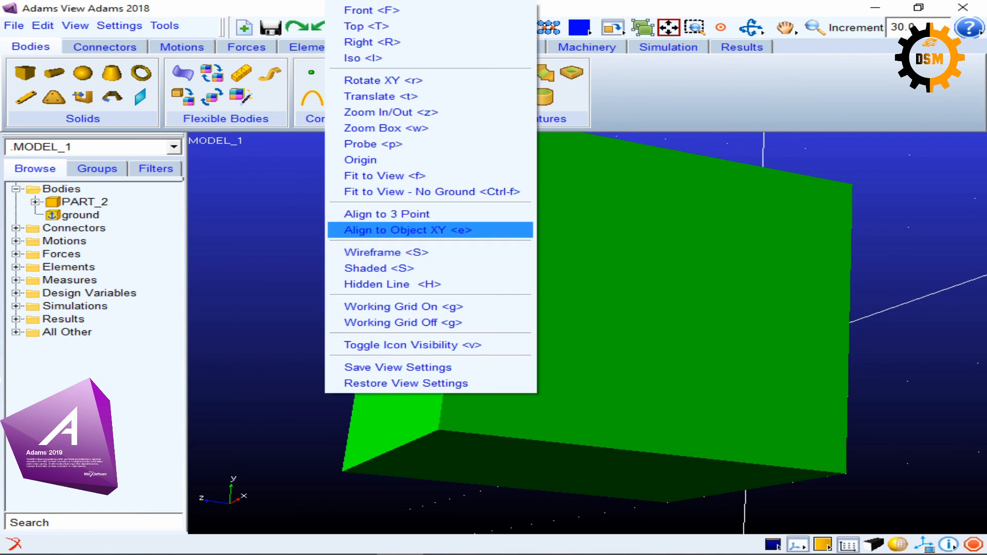